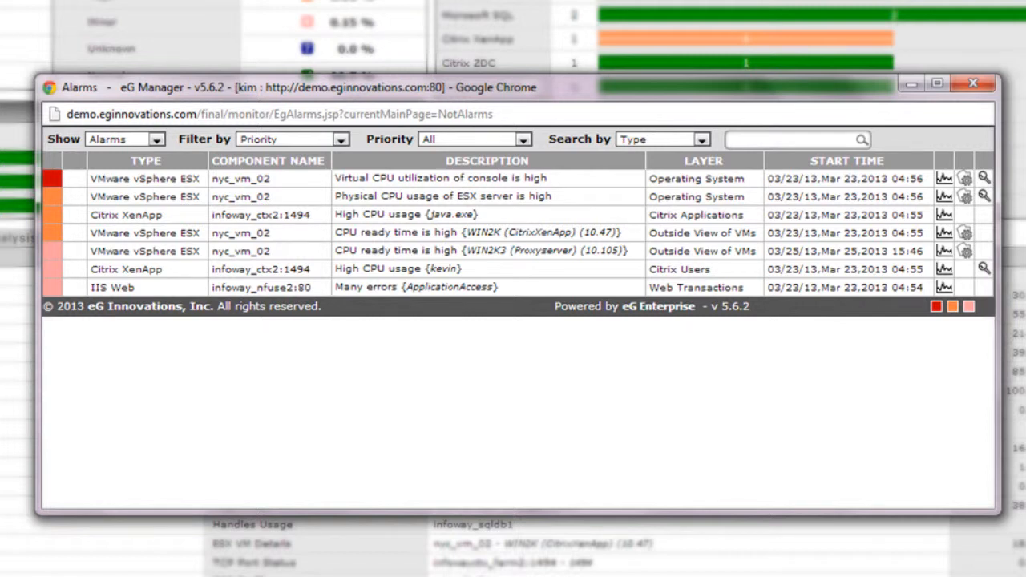
pyautogui.moveTo(785, 96)
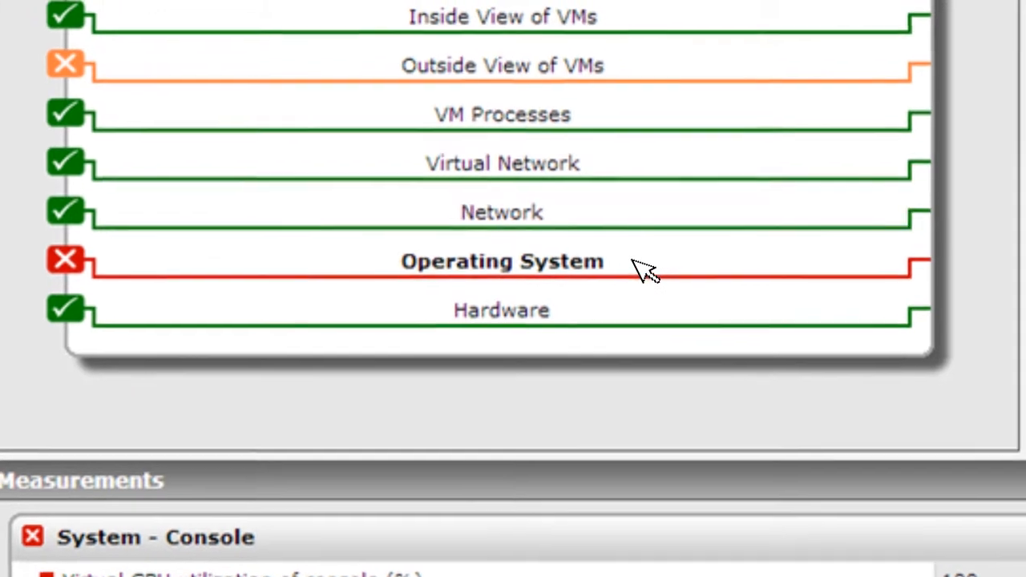
# Show the red Operating System layer's console measurements, with virtual CPU utilization at 100%
pyautogui.click(502, 261)
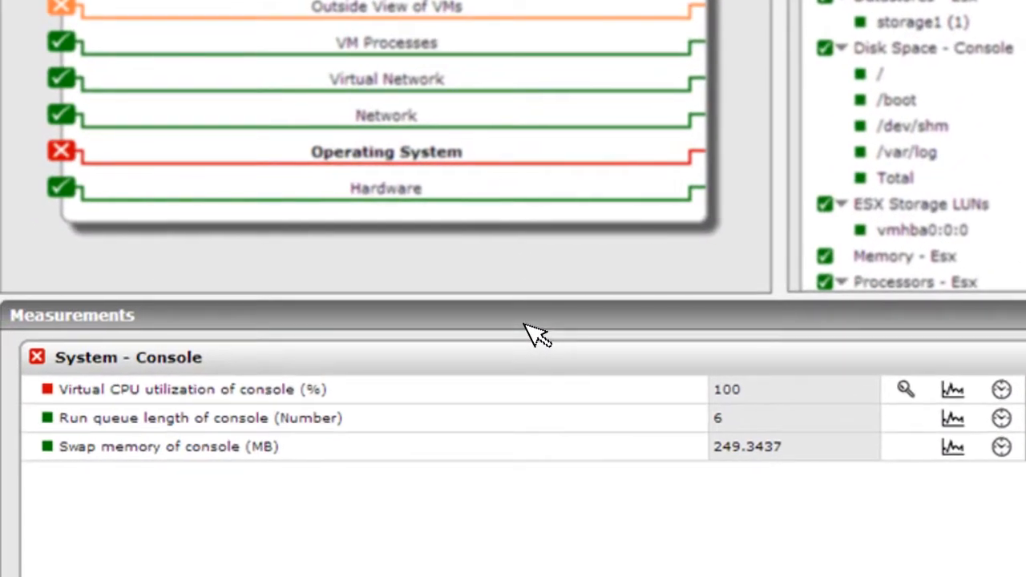
pyautogui.moveTo(731, 425)
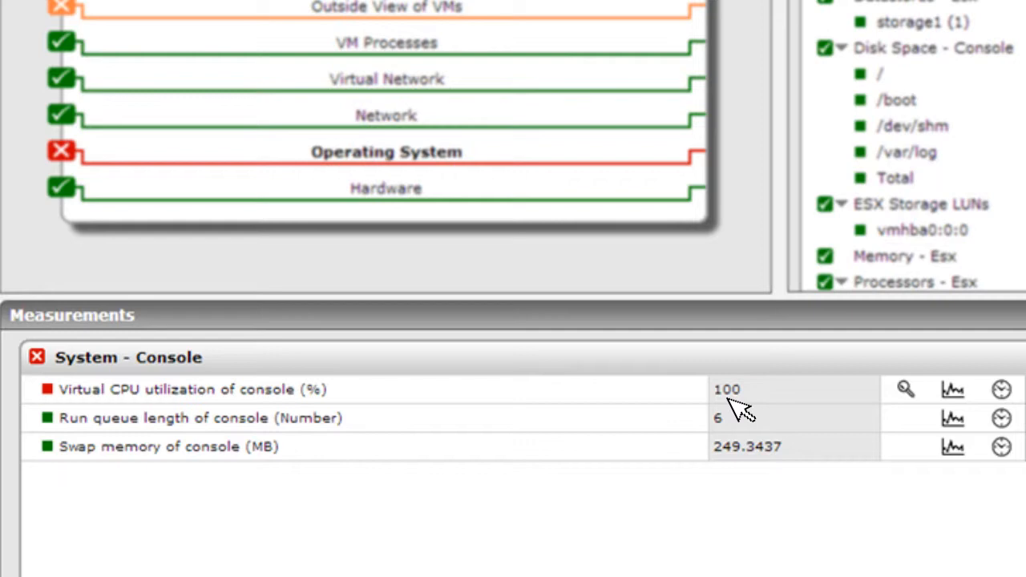
pyautogui.moveTo(789, 421)
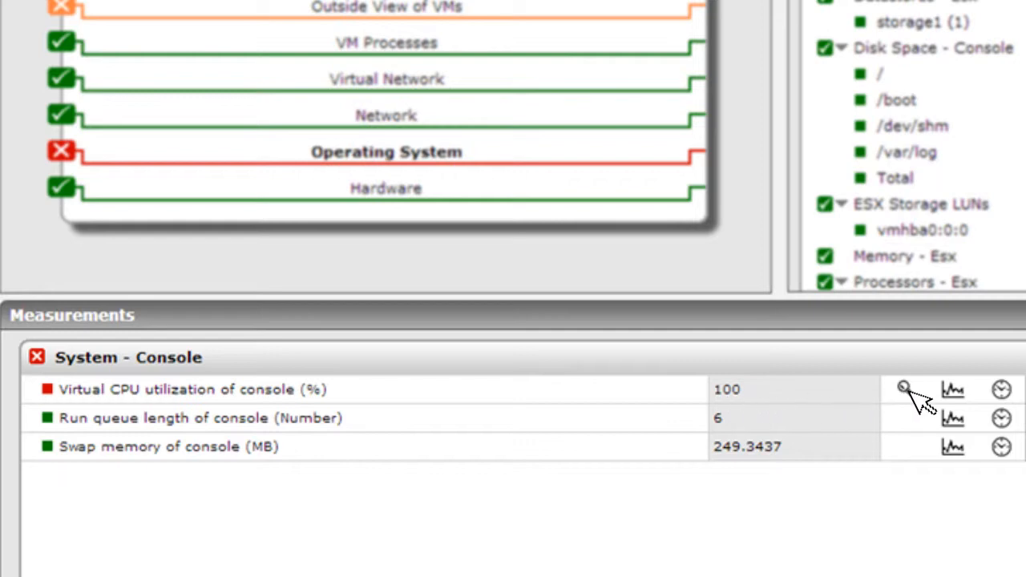
# Open Detailed Diagnosis for console virtual CPU utilization to list the top 10 CPU processes
pyautogui.click(902, 389)
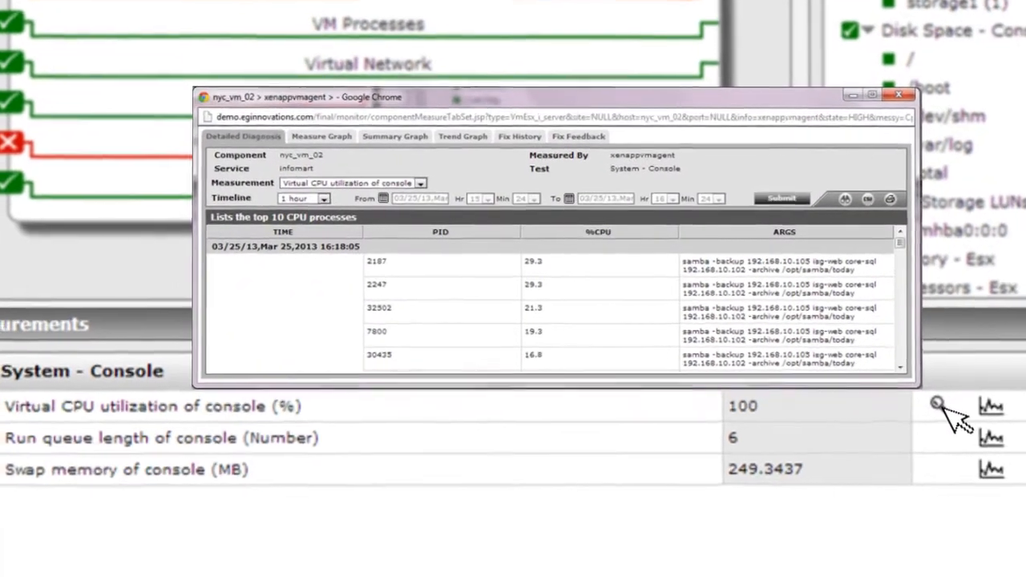